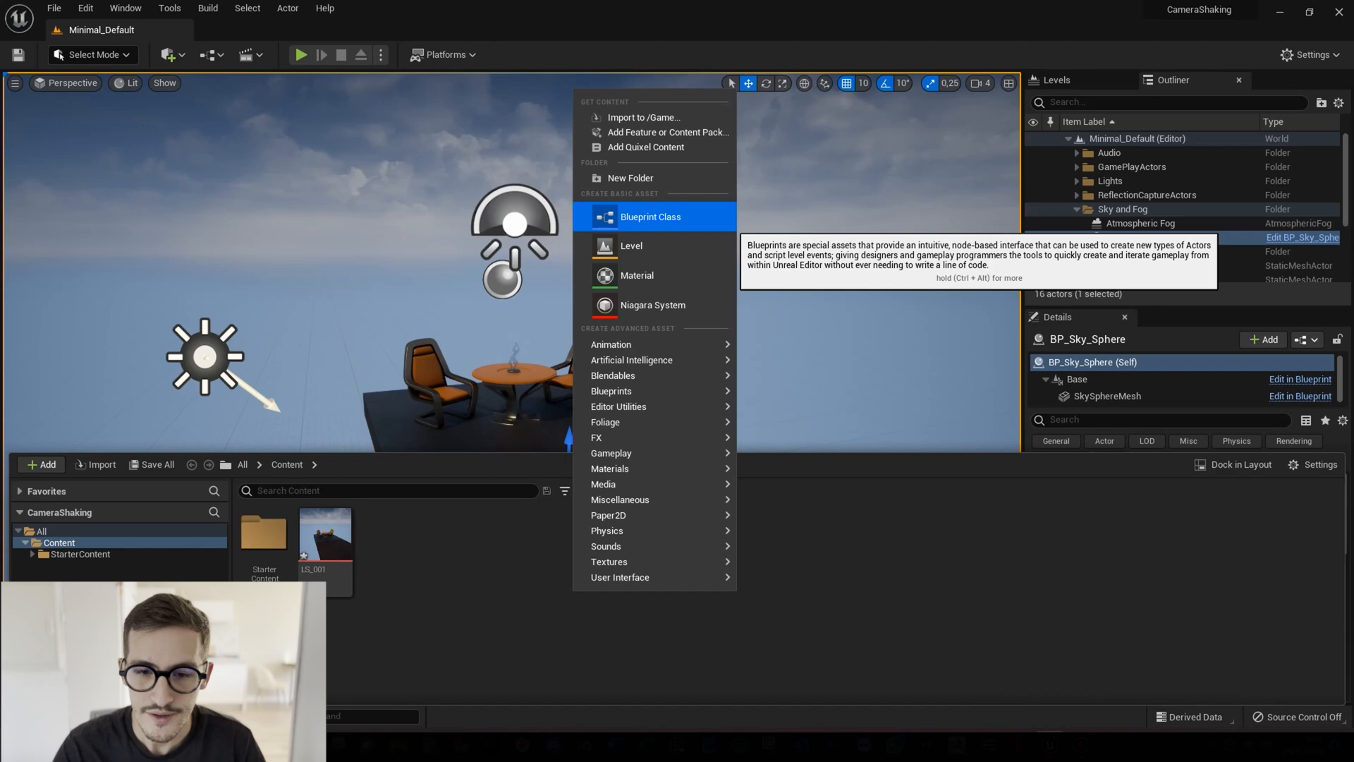
Start a new Blueprint Class asset in the Content Browser for the camera shake.
left_click(651, 217)
type("BP_Shake001")
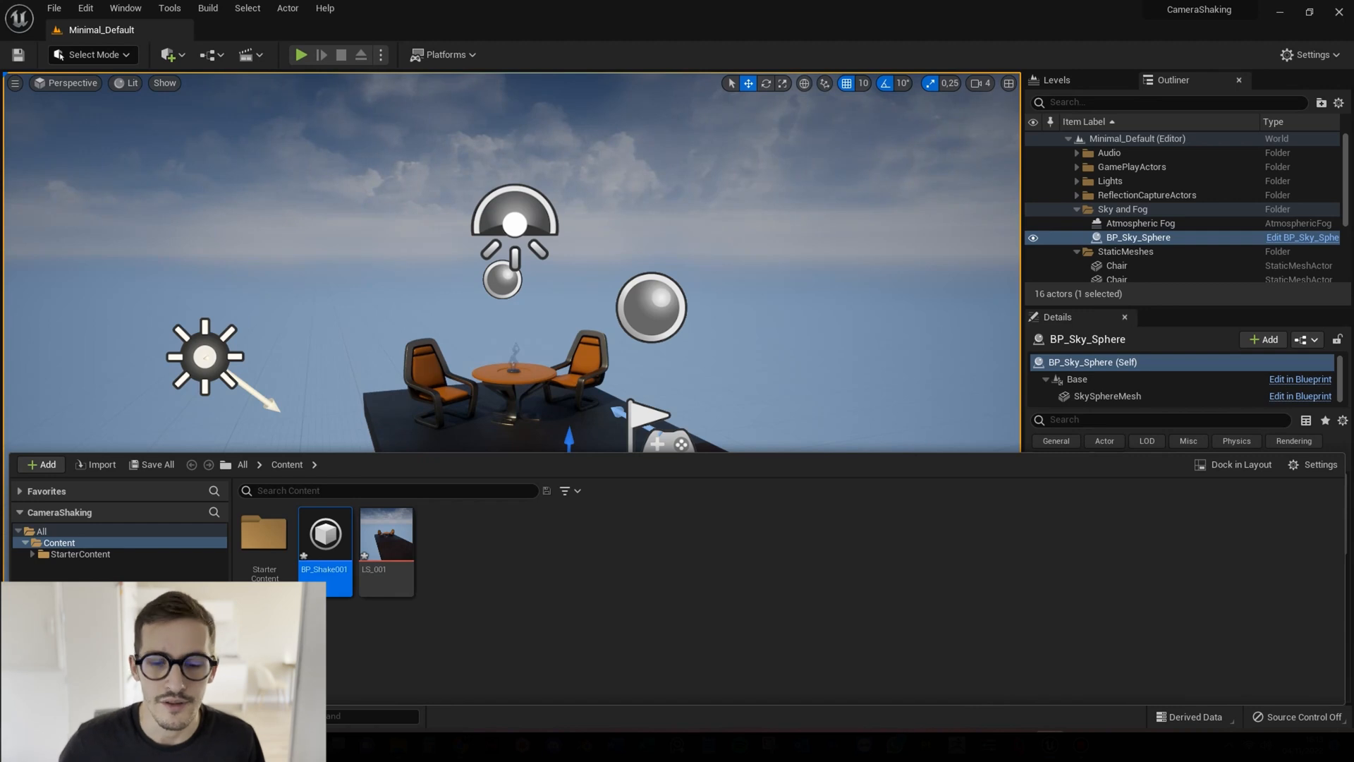
mouse_move(325, 533)
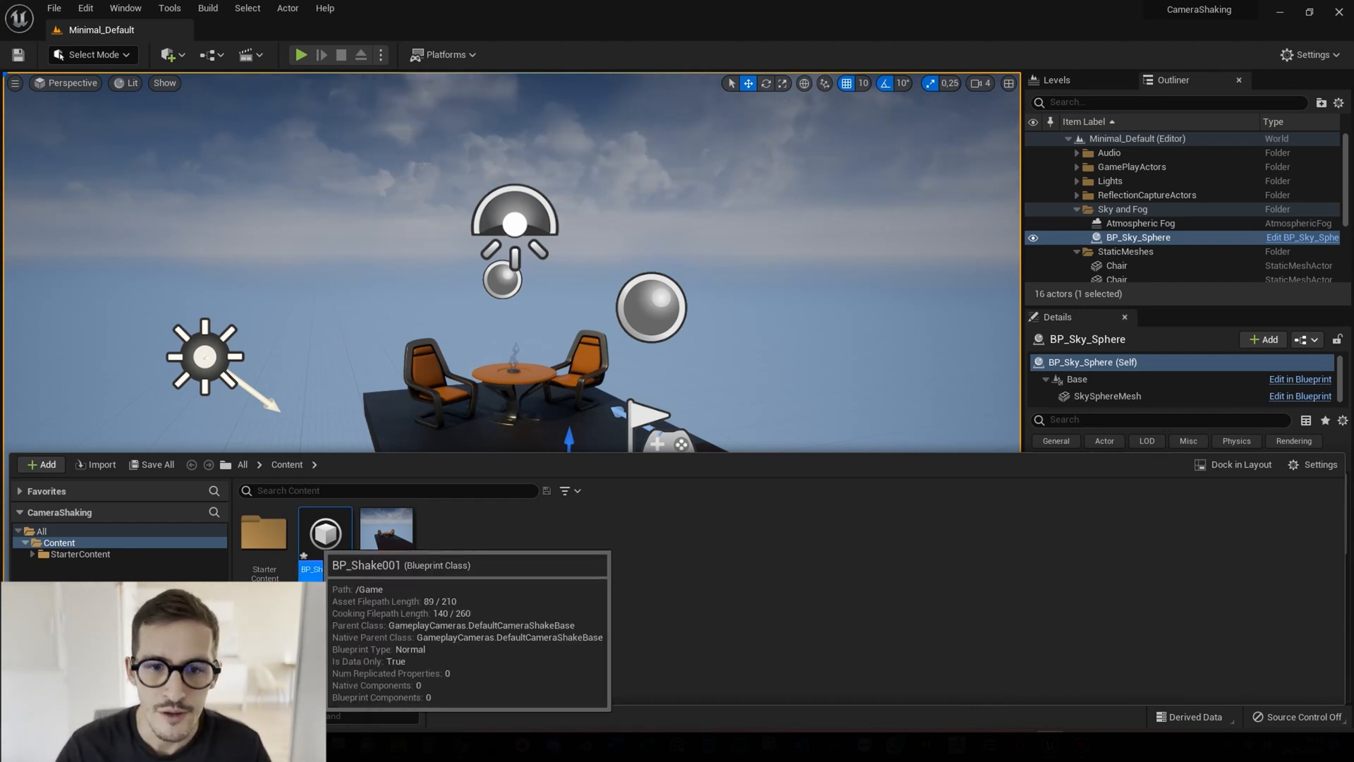
Review BP_Shake001's Root Shake Pattern, keeping Perlin Noise Camera Shake Pattern selected.
double_click(324, 531)
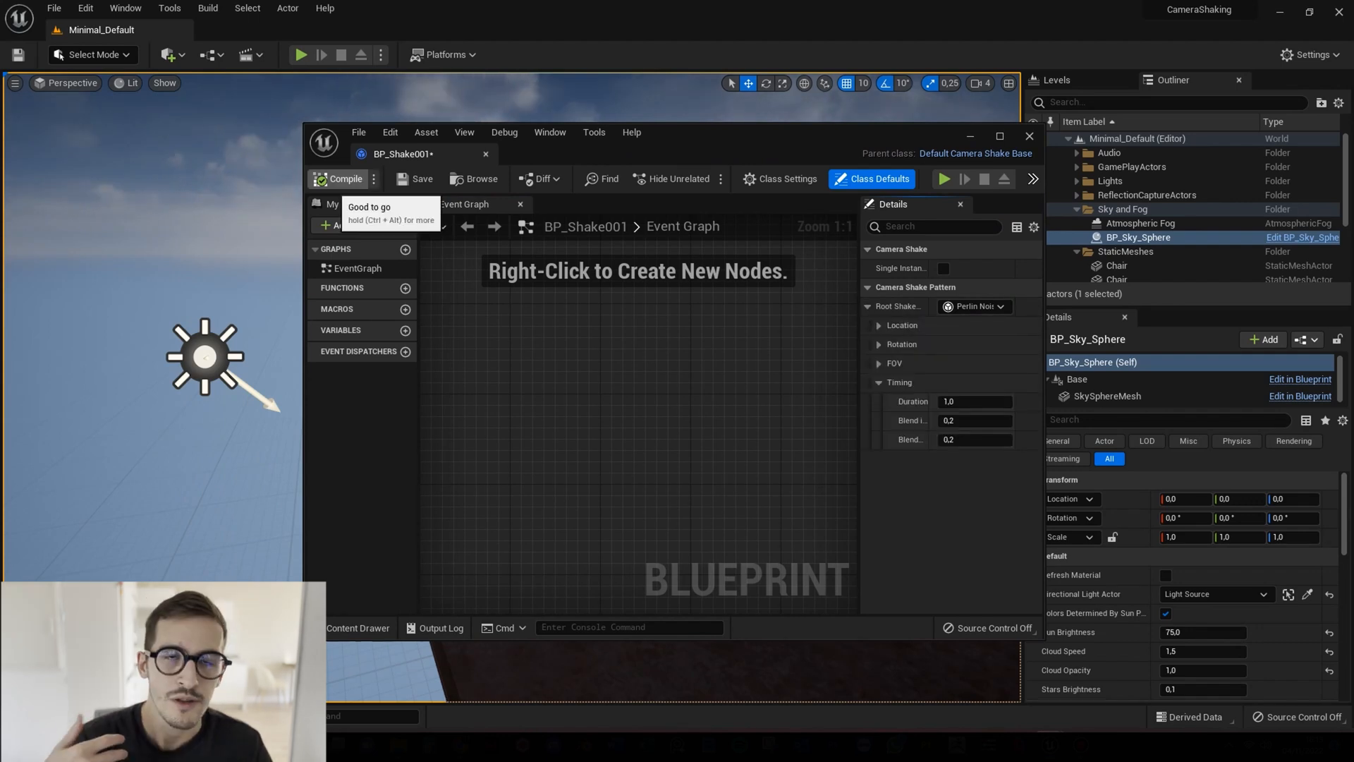
left_click(1029, 135)
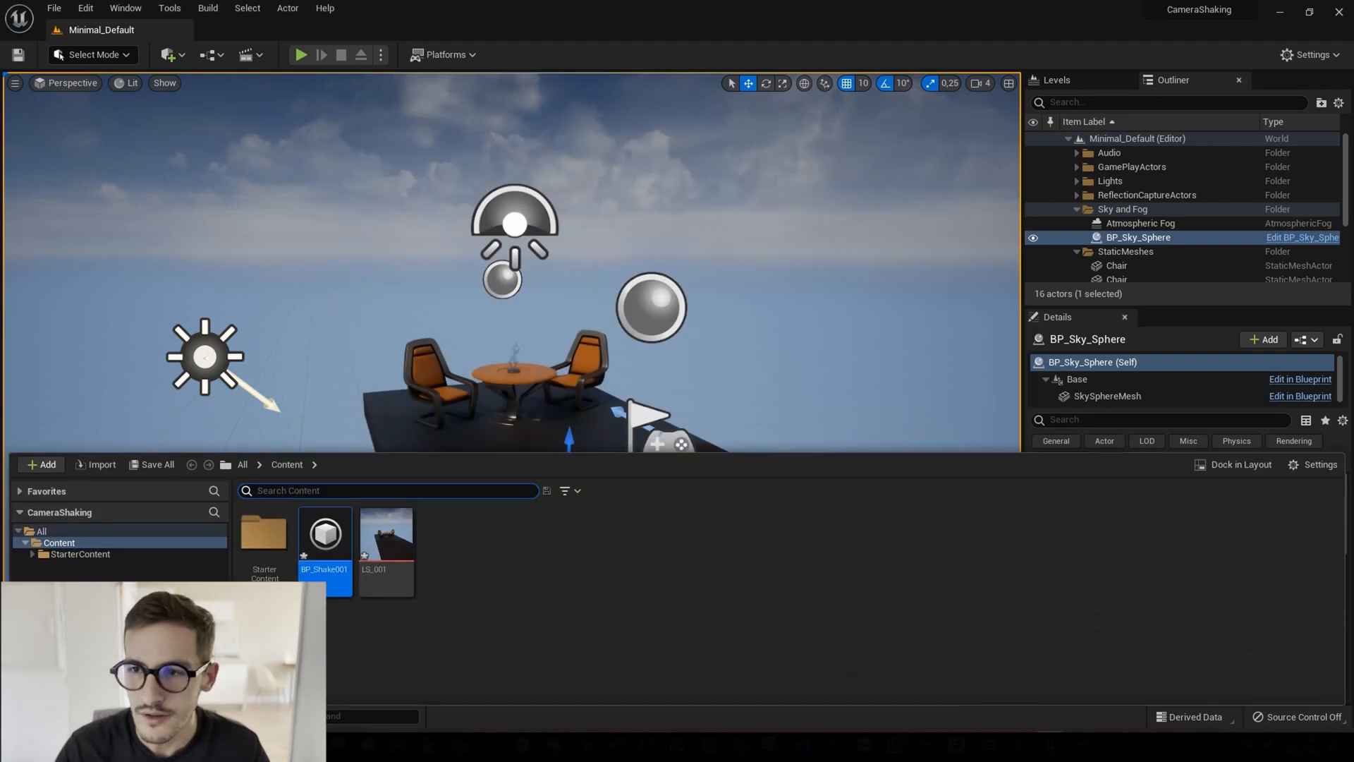
double_click(324, 533)
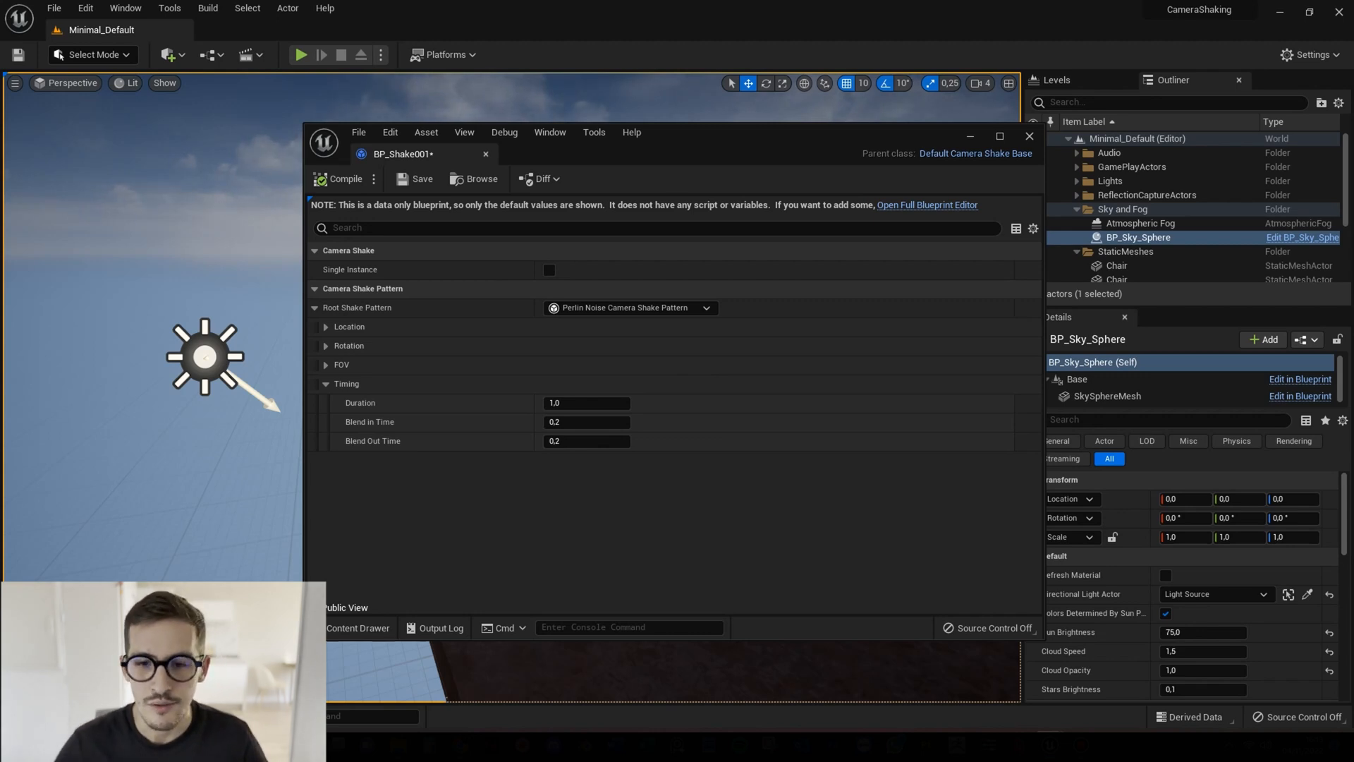
left_click(326, 384)
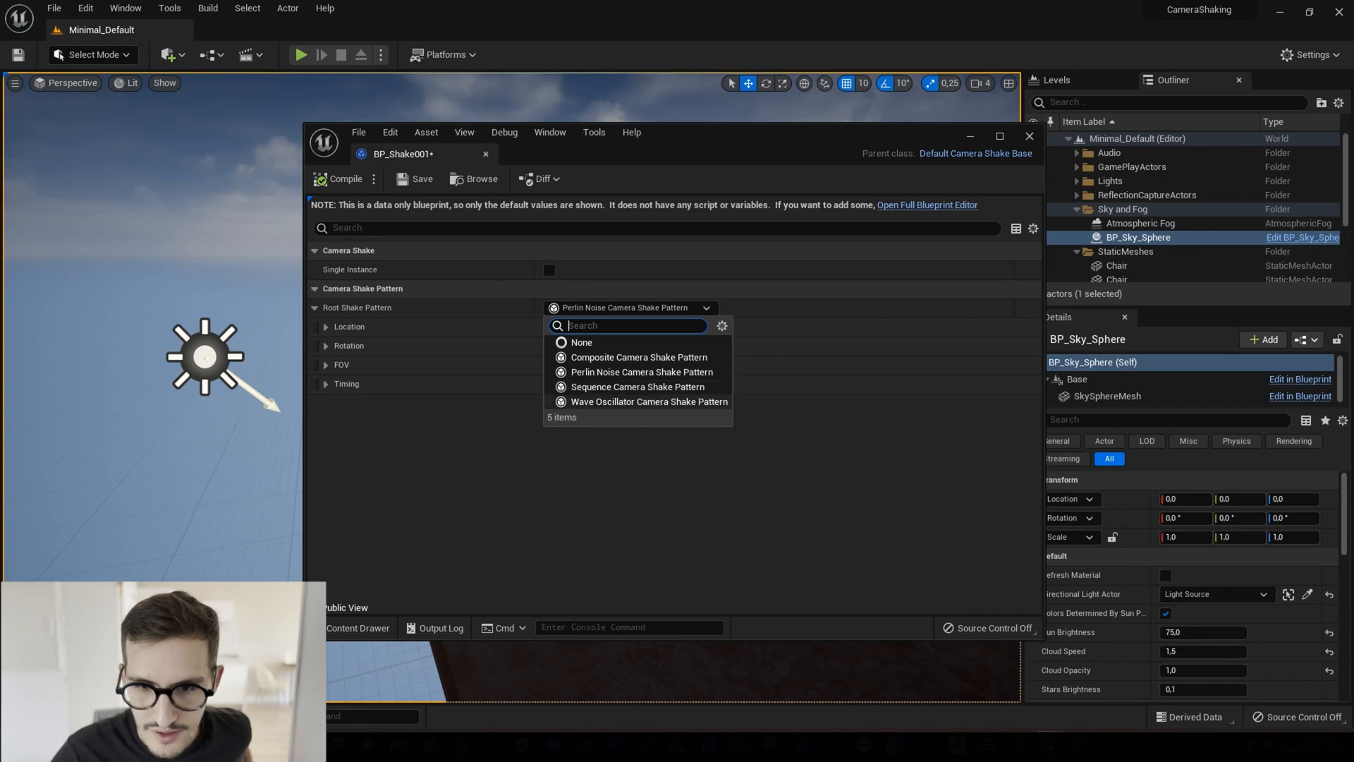
mouse_move(639, 372)
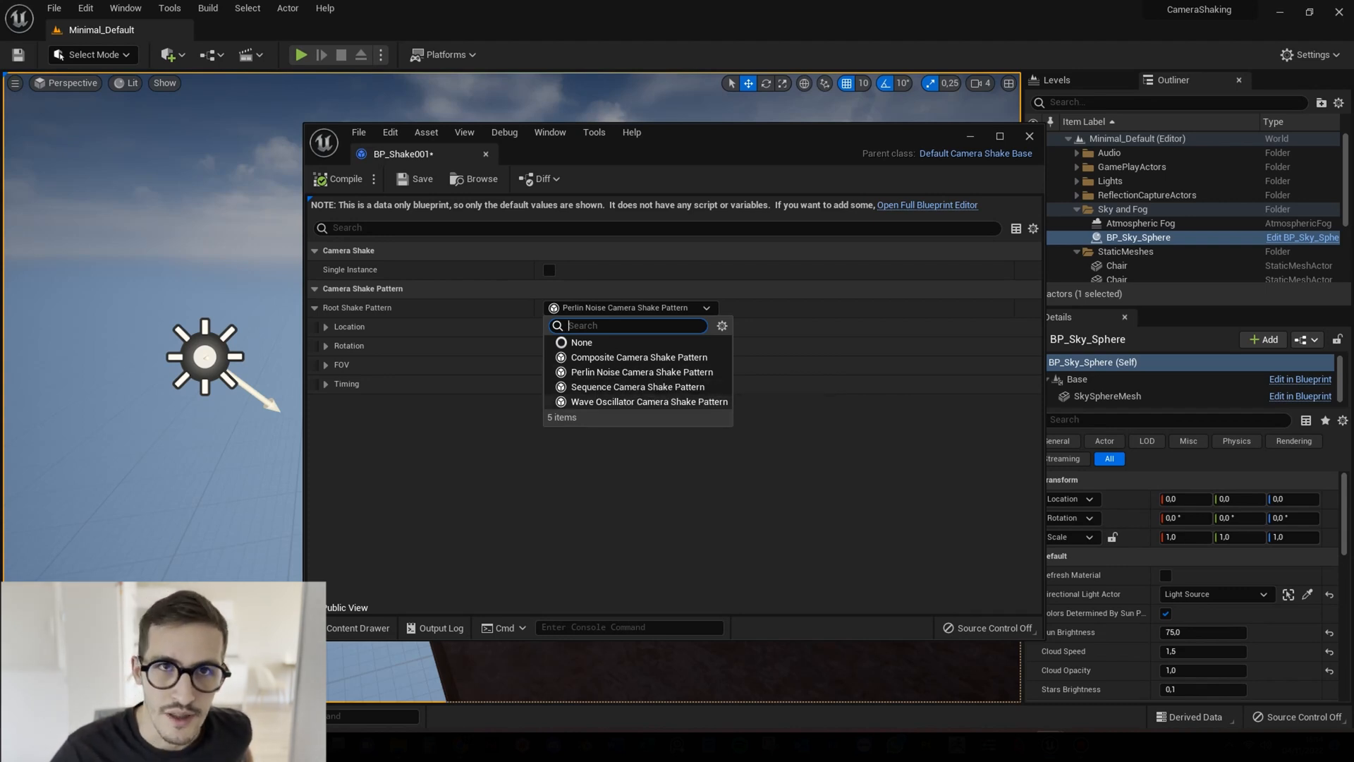
left_click(641, 371)
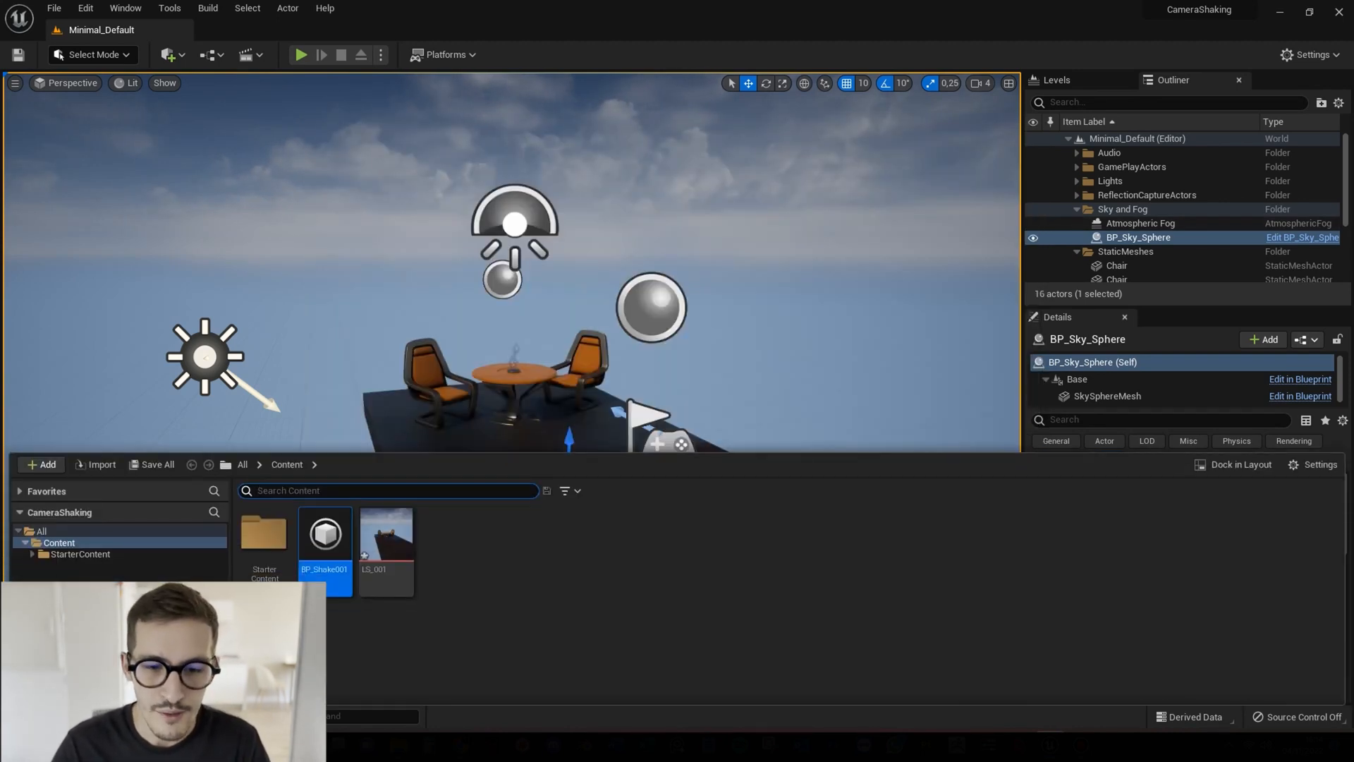
mouse_move(386, 531)
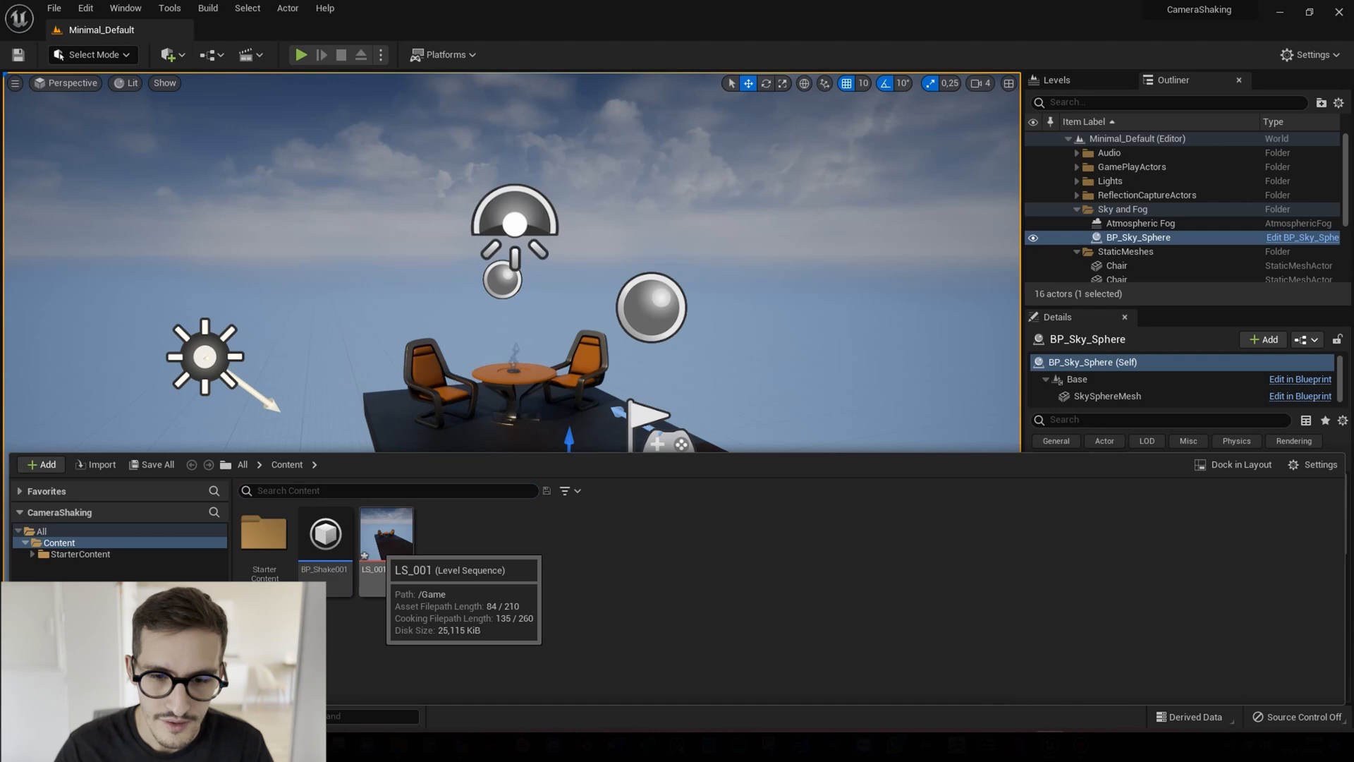
Bring up LS_001 in Sequencer and select the CCA001 camera's CameraComponent track.
double_click(385, 531)
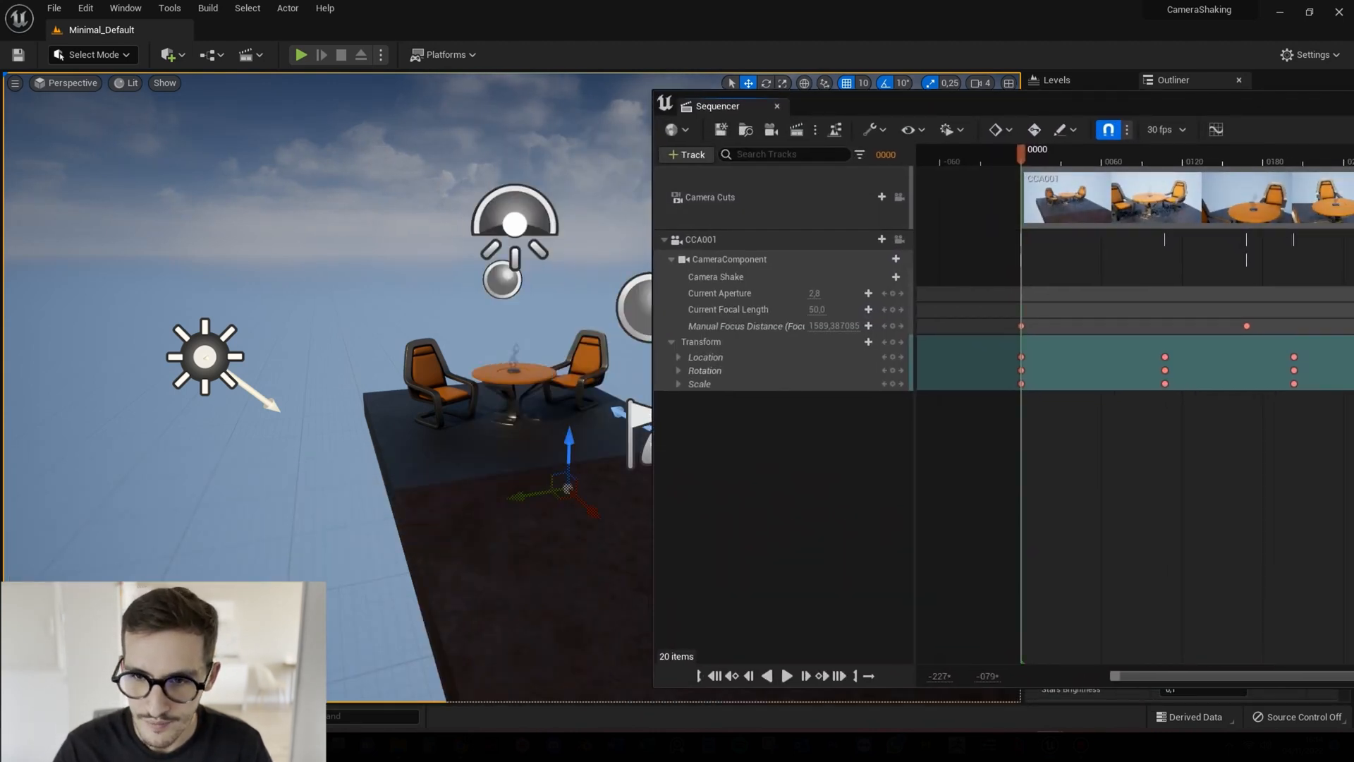
left_click(701, 239)
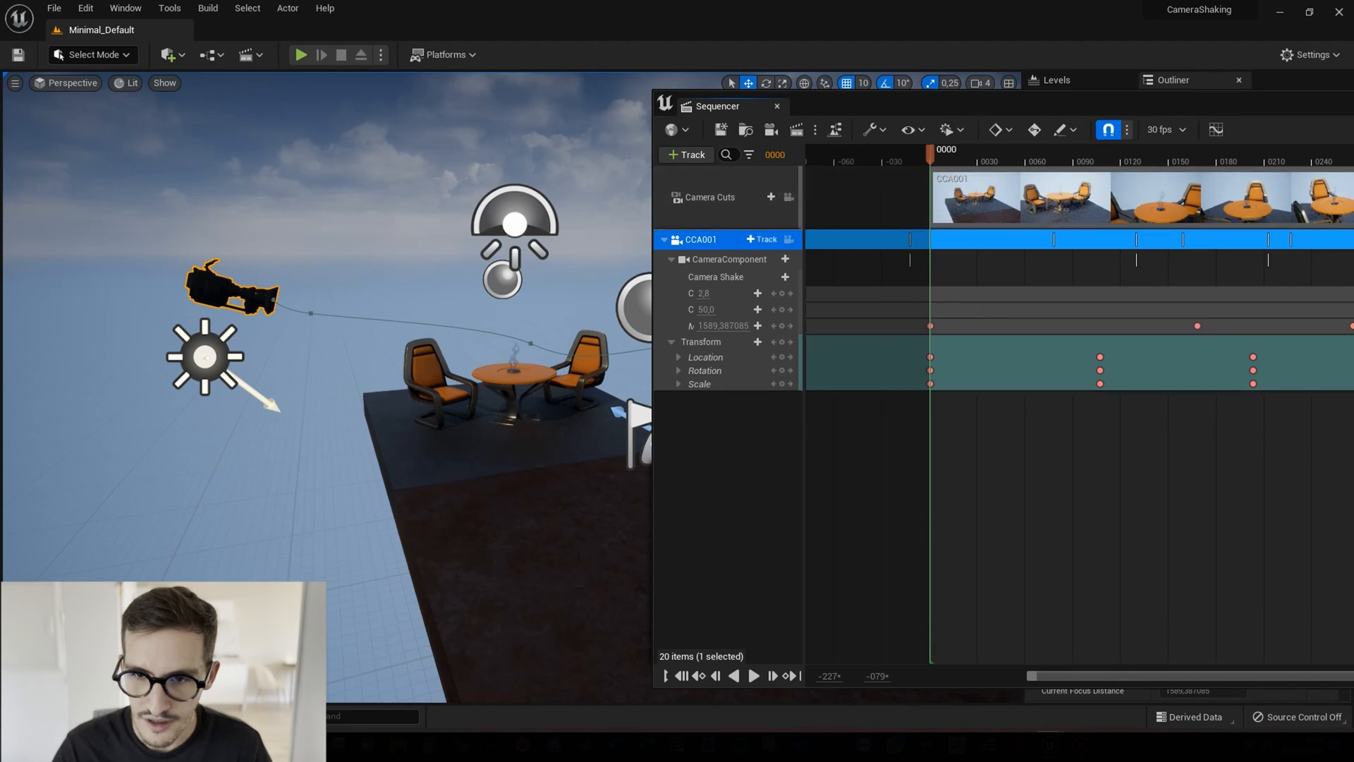
left_click(787, 239)
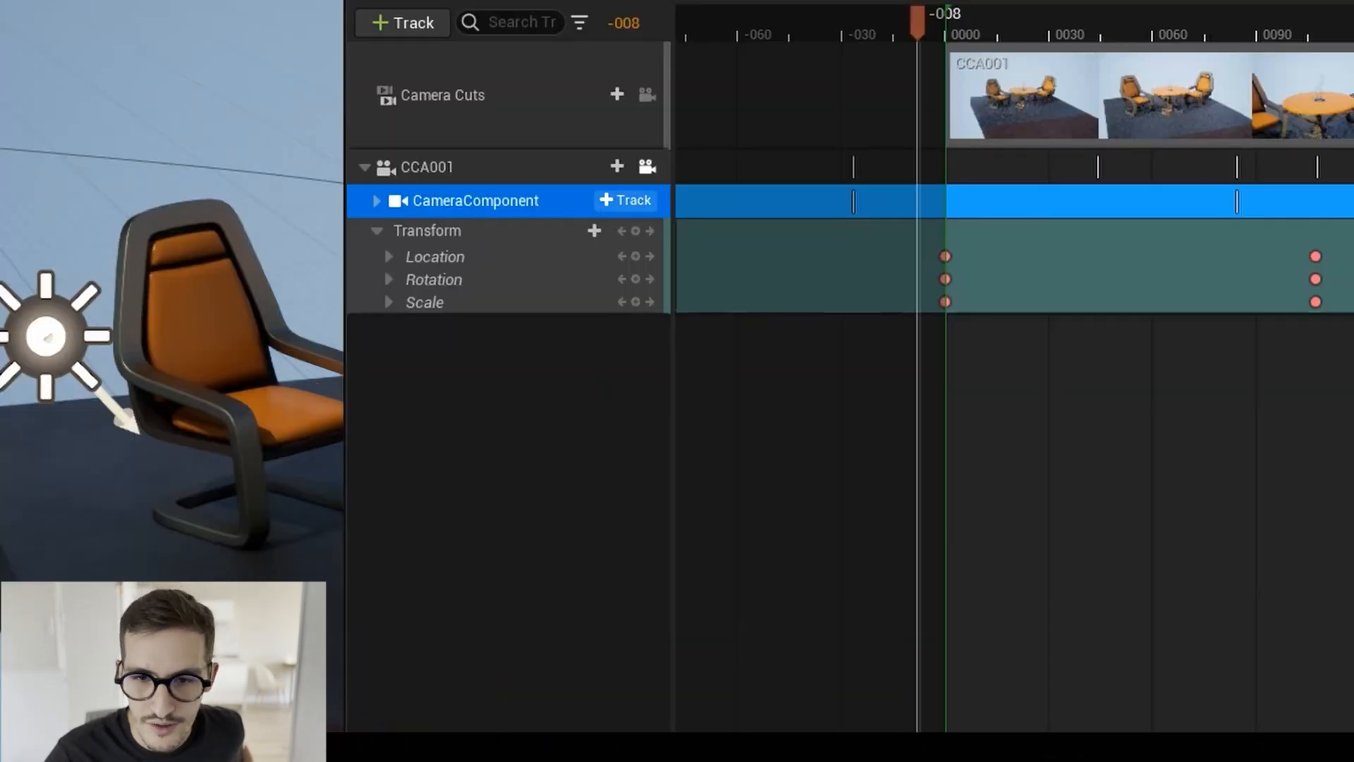
List the track types addable to the CameraComponent, heading for Camera Shake.
left_click(624, 200)
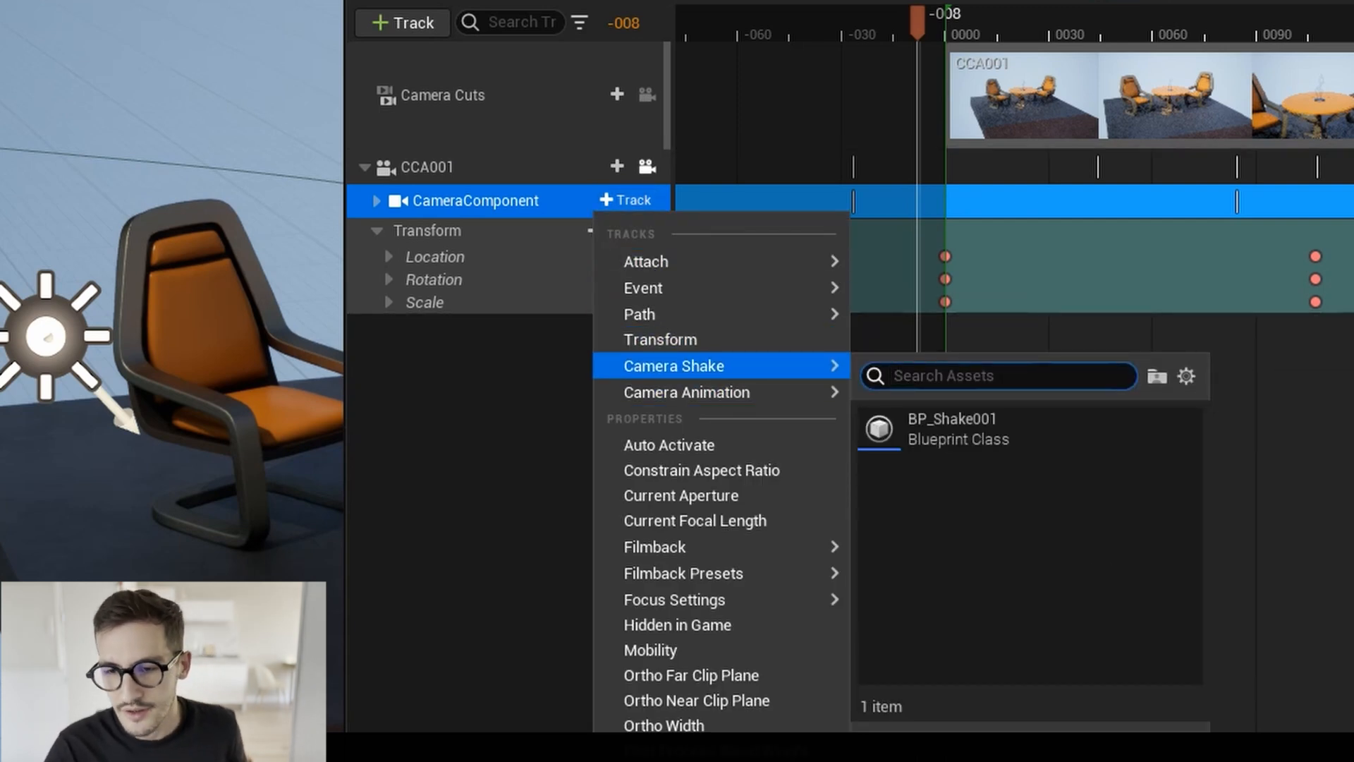
mouse_move(950, 428)
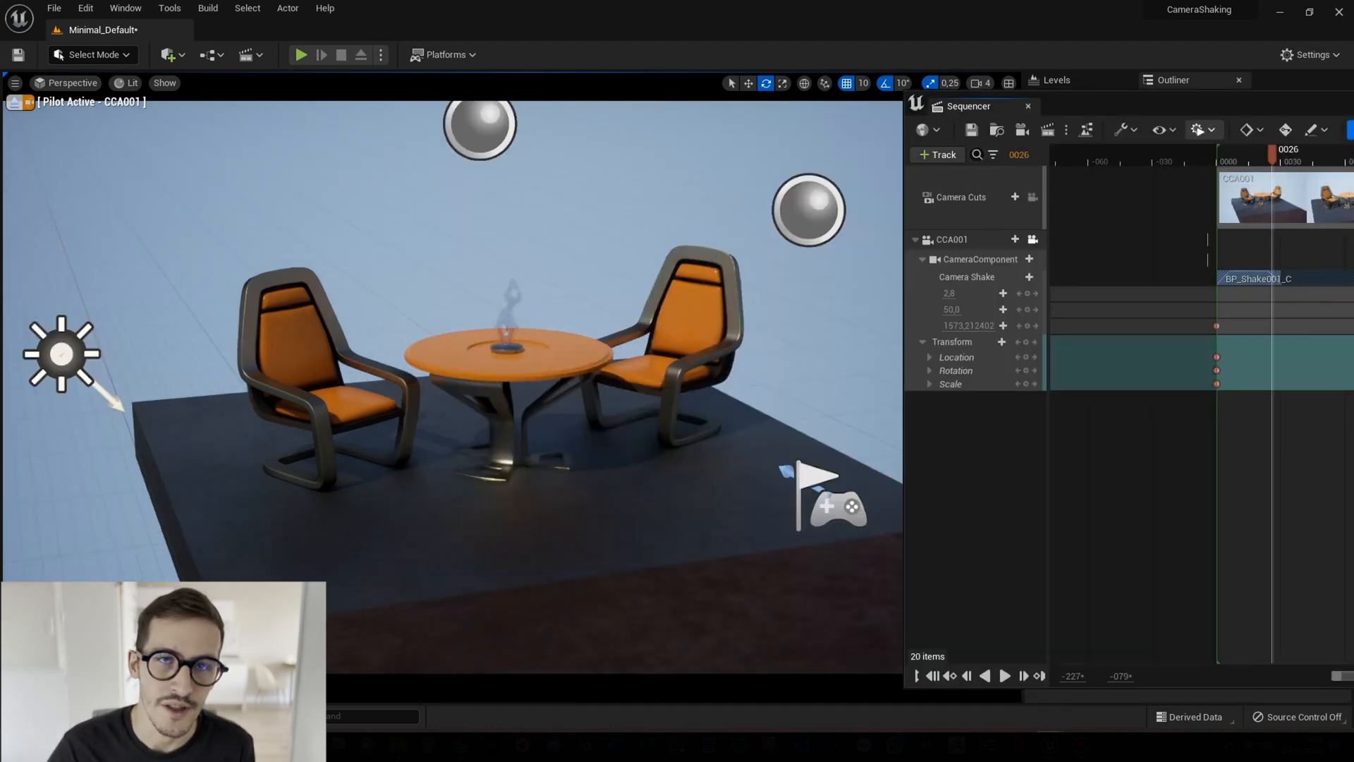
left_click(1005, 675)
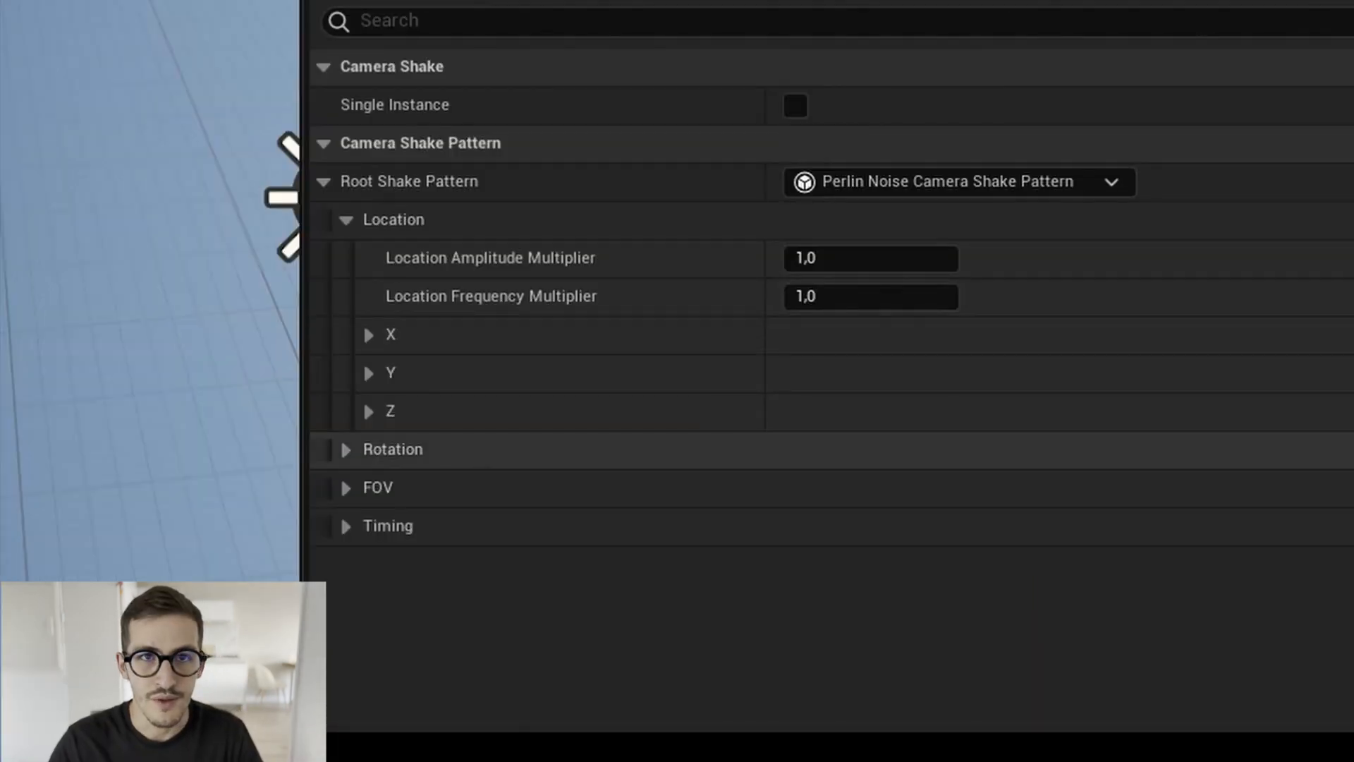
Expand Rotation and FOV noise settings, then set Location Amplitude Multiplier to 10,0.
left_click(346, 449)
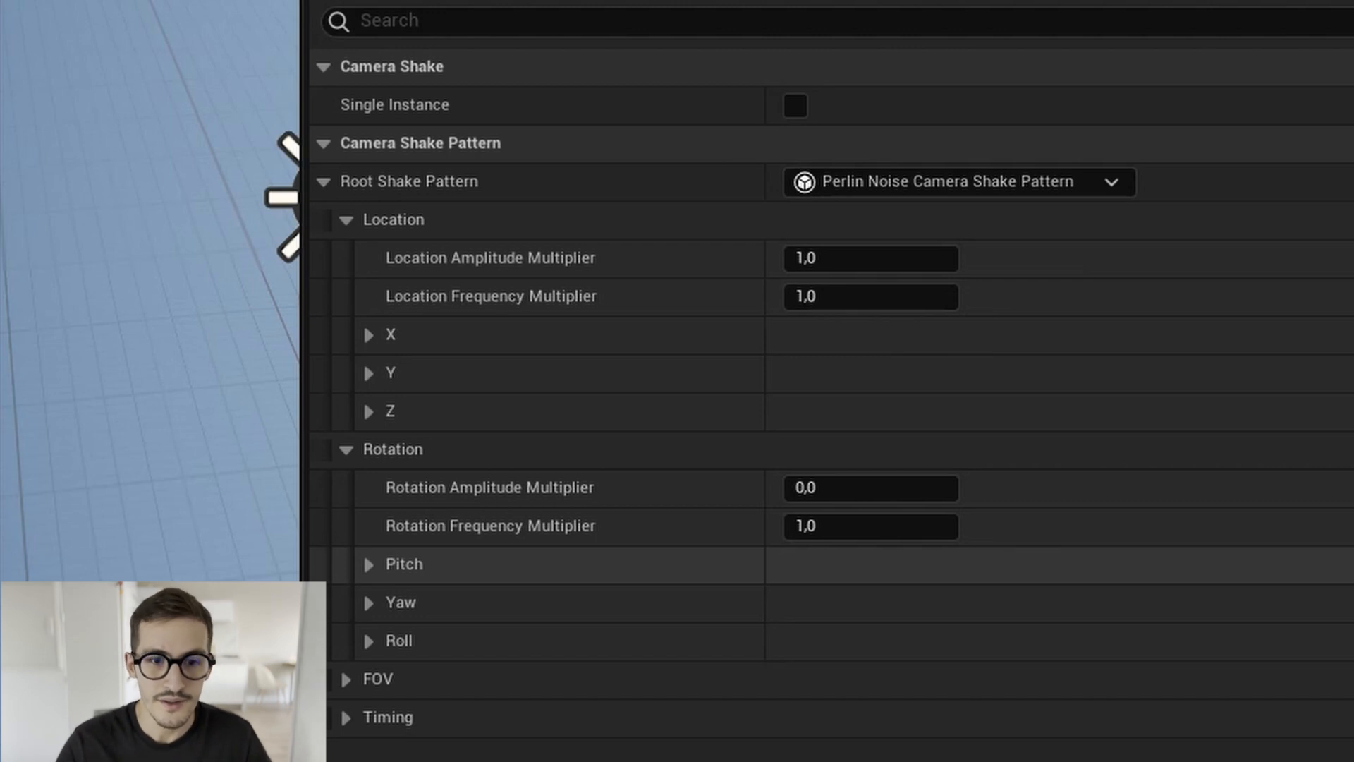
left_click(346, 678)
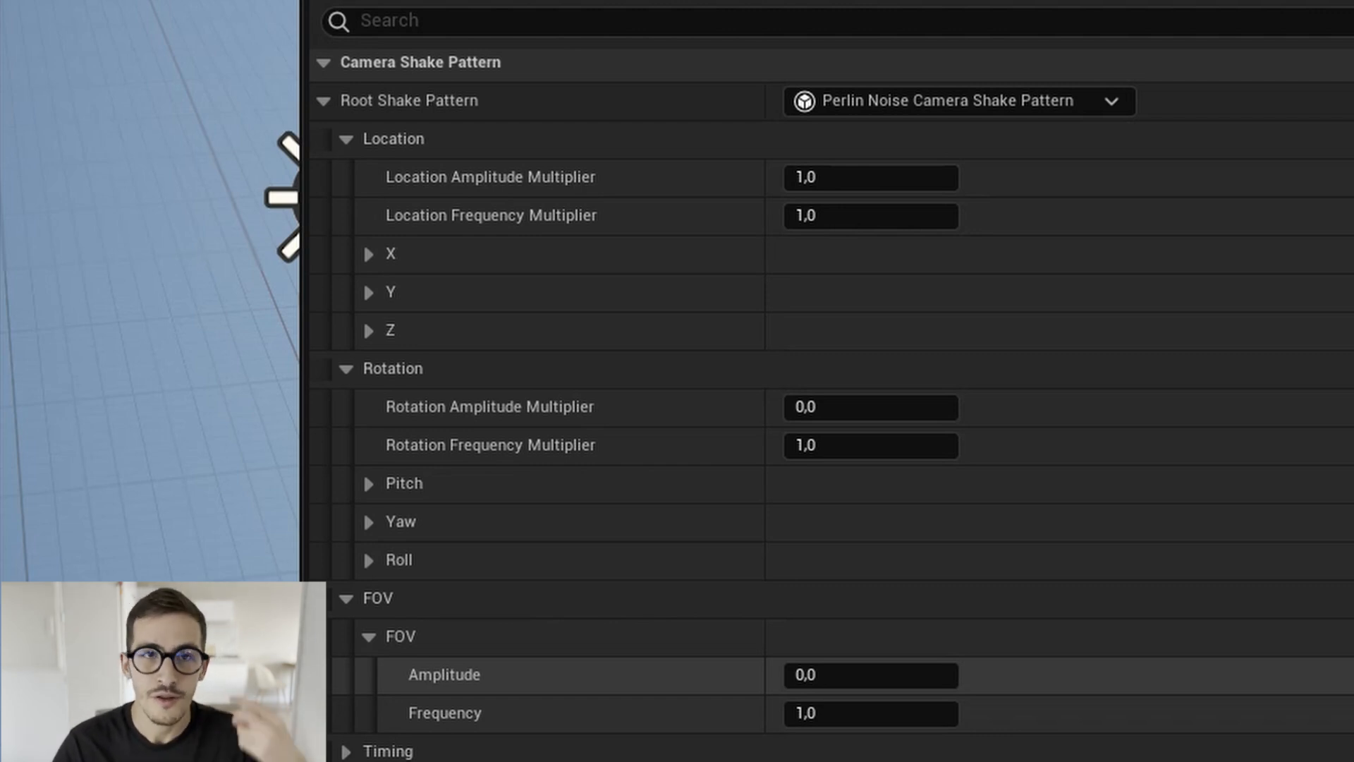
scroll("up", 3)
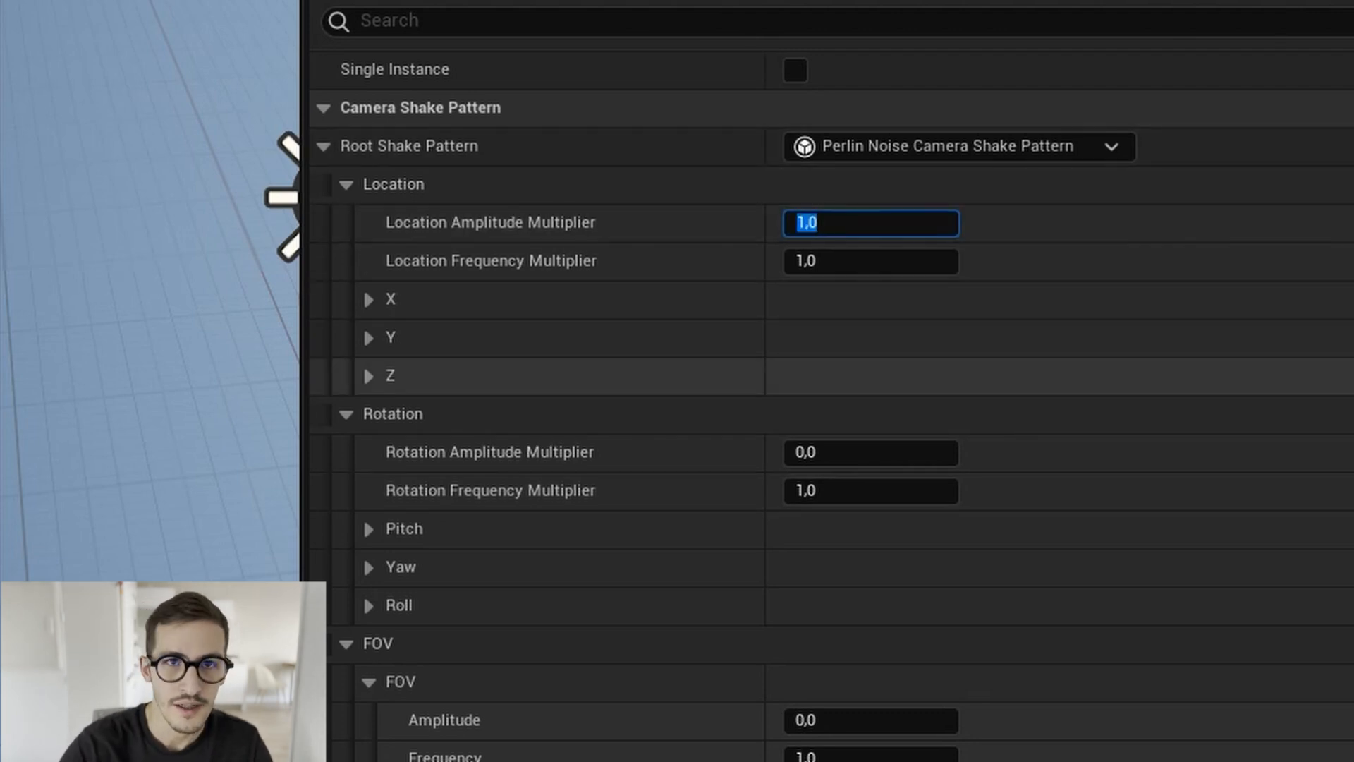
type("10,0")
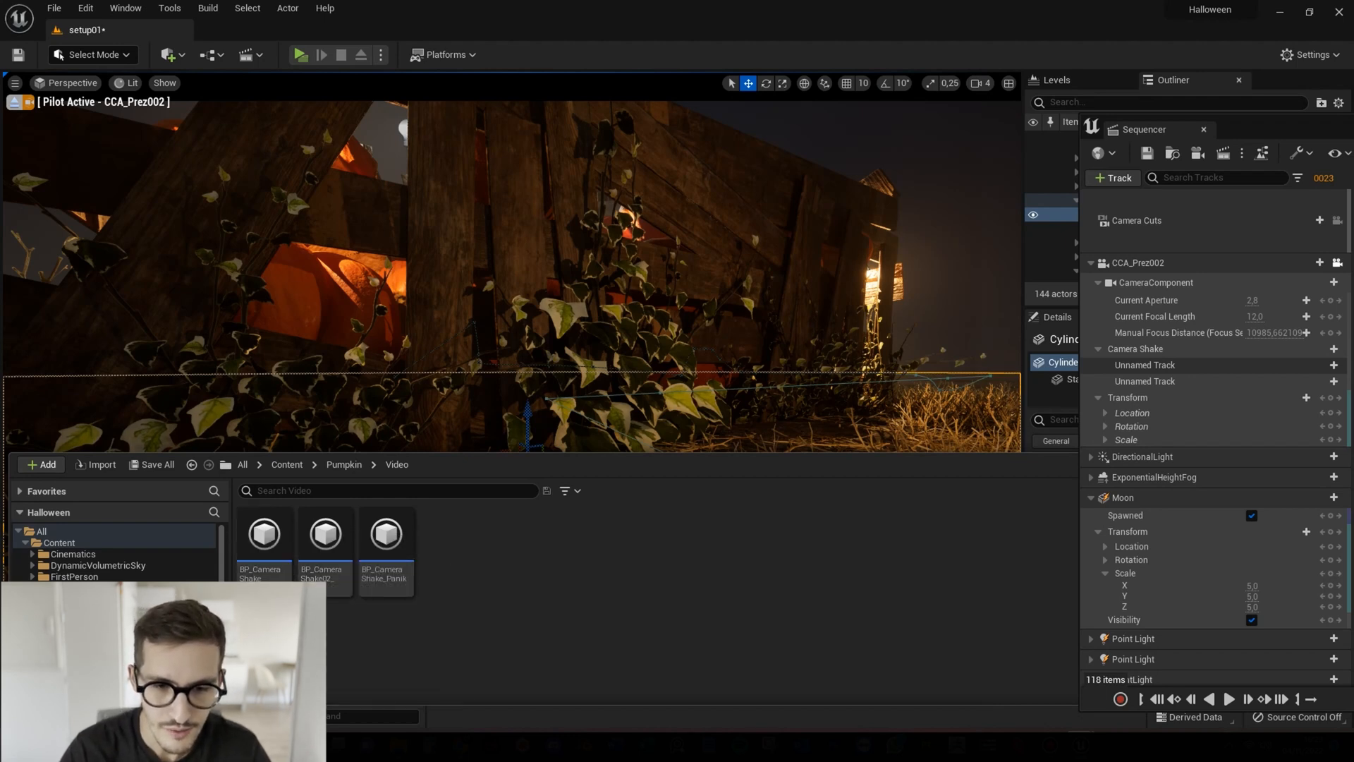
Browse BP_CameraShake_Panik's Details for its Perlin Noise location, rotation, FOV and timing values.
left_click(385, 533)
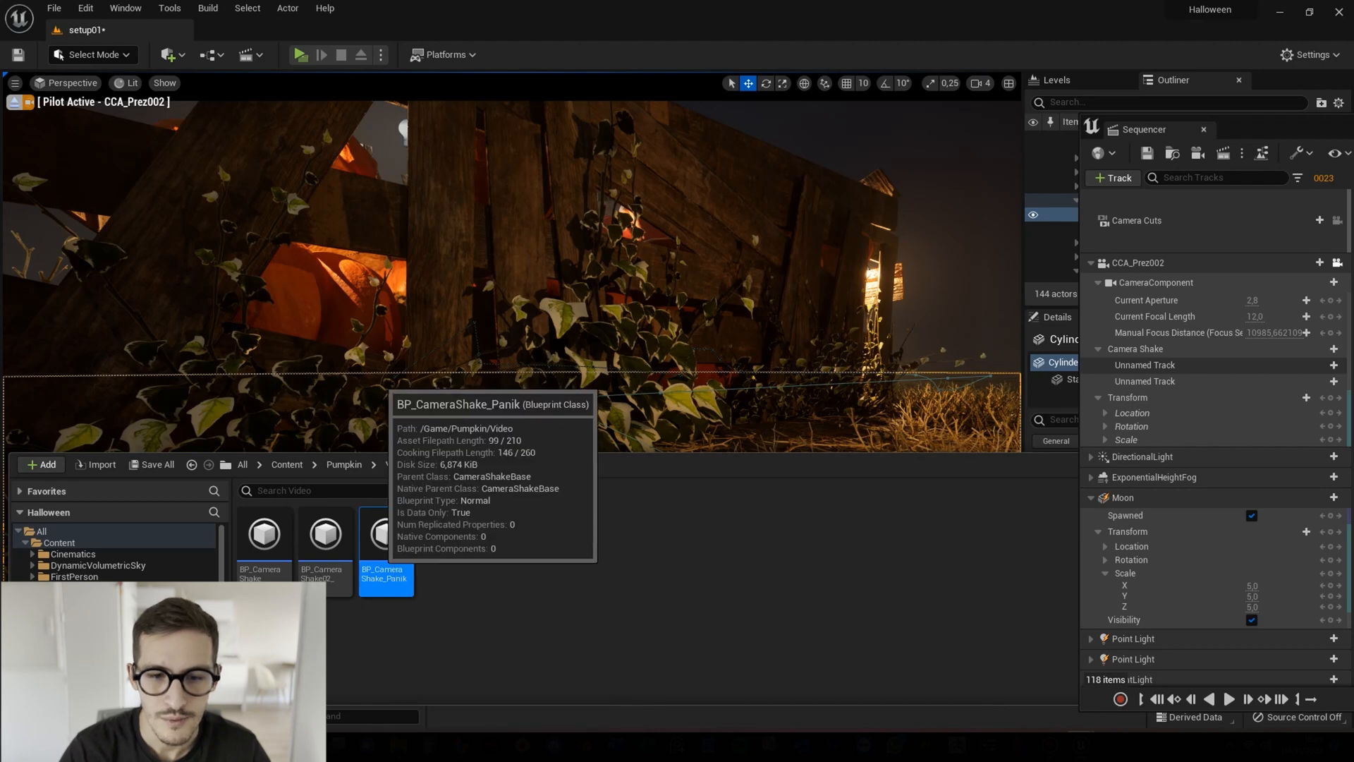
double_click(385, 578)
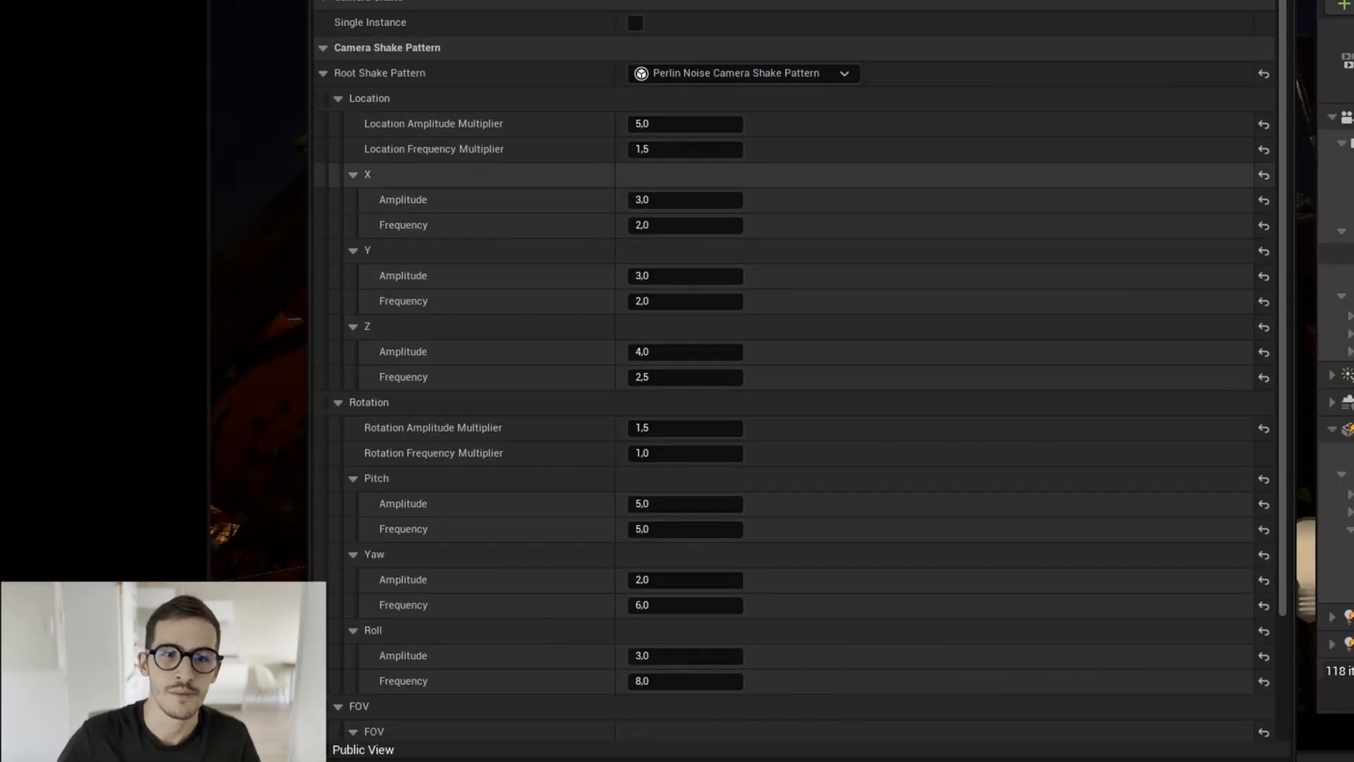
scroll("down", 3)
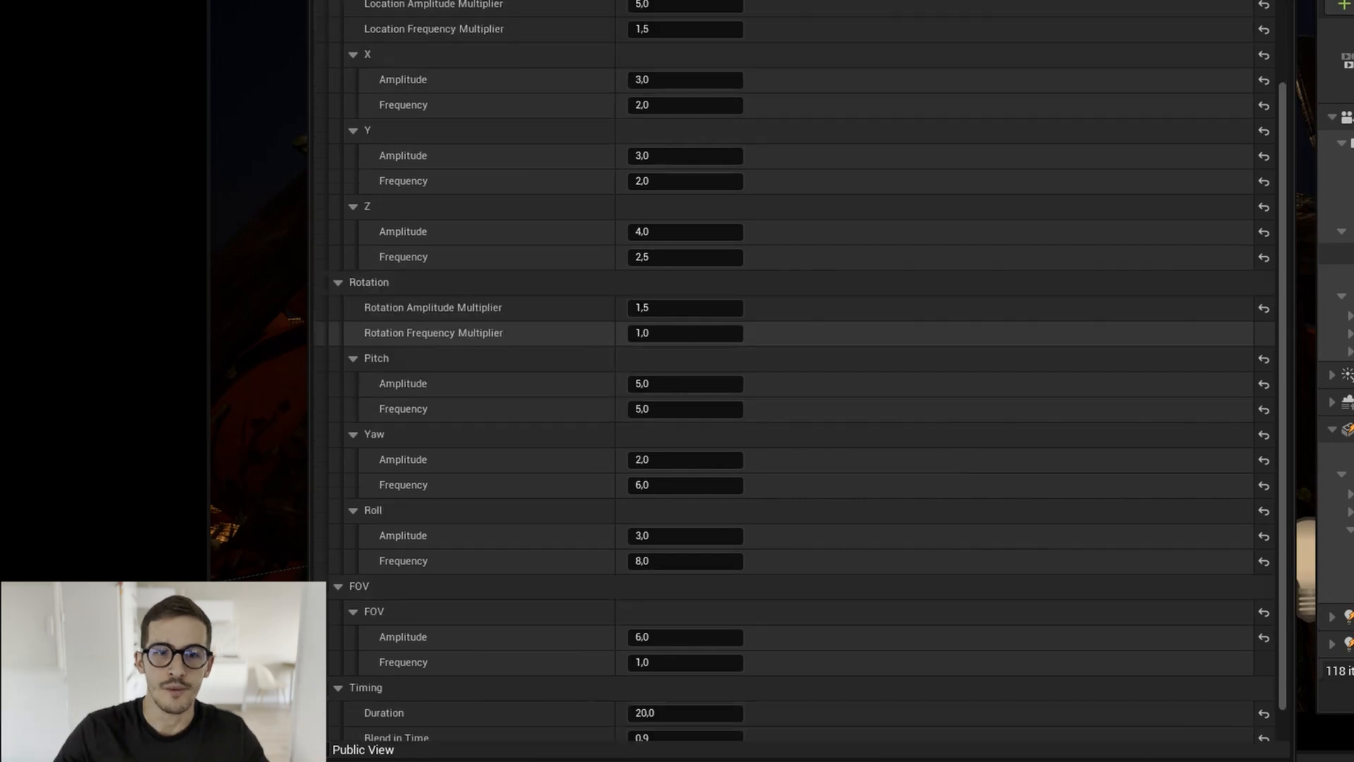
scroll("down", 3)
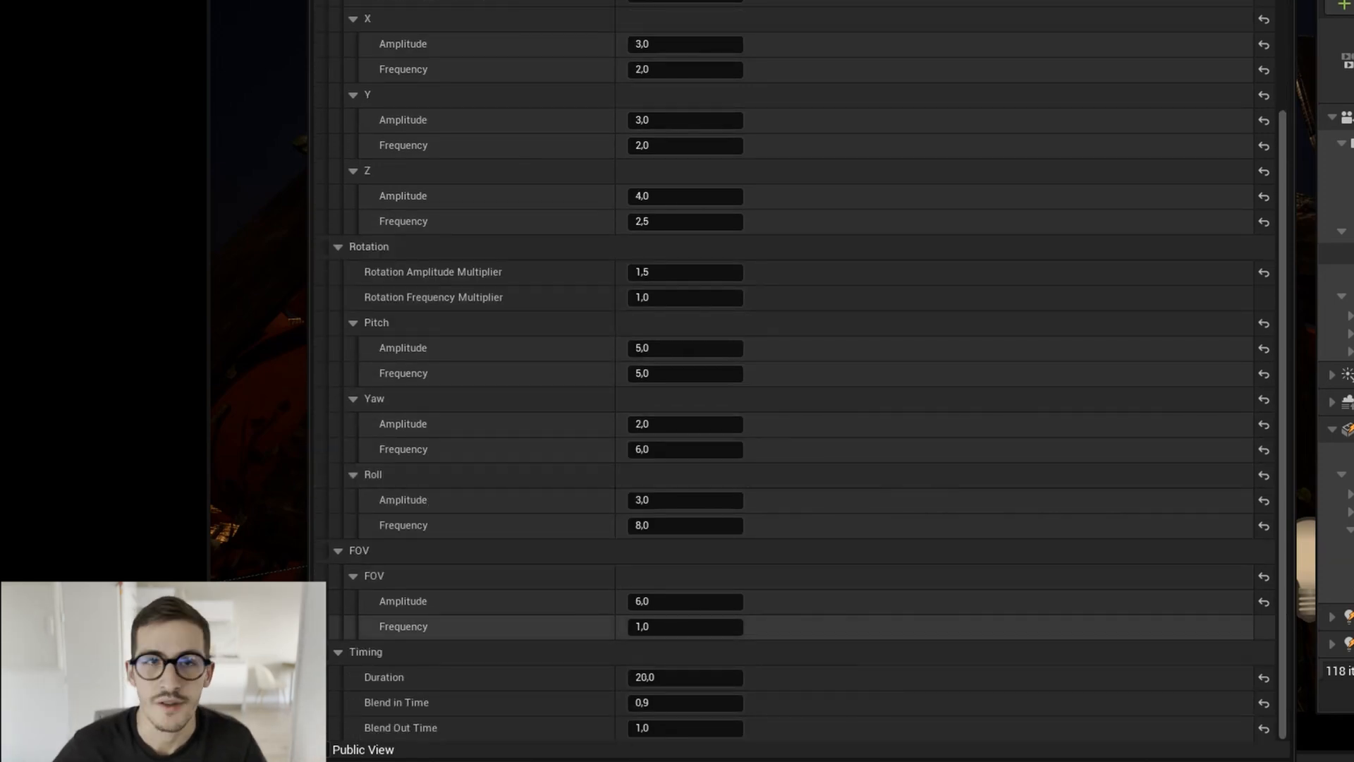